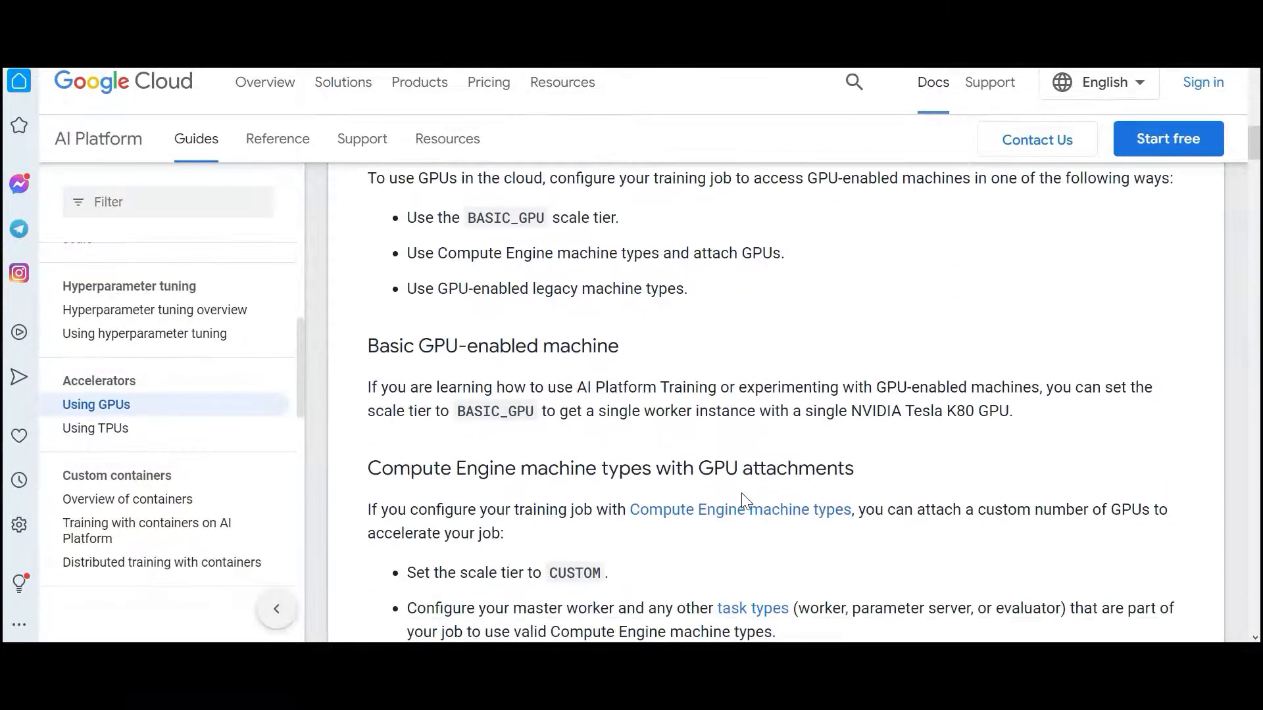
Scroll the Using GPUs guide to the table of valid GPU counts per machine type.
{"action": "scroll", "scroll_direction": "down", "scroll_amount": 3}
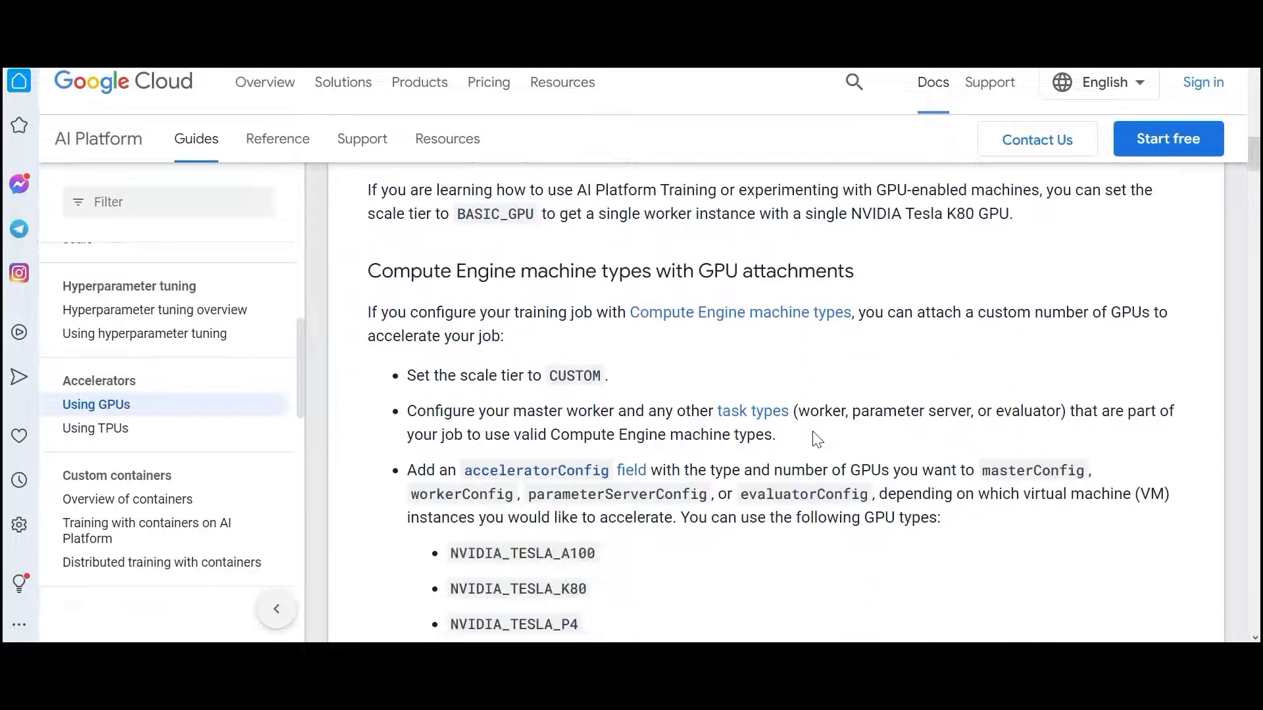
{"action": "scroll", "scroll_direction": "down", "scroll_amount": 3}
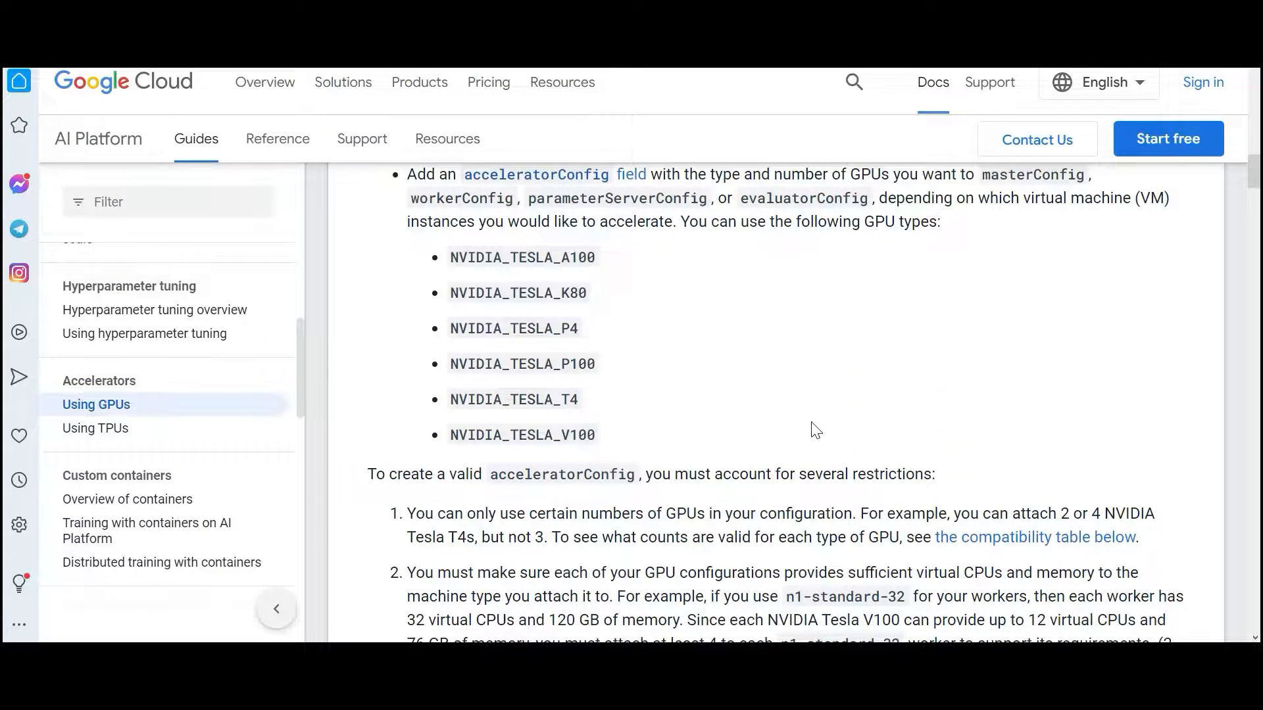
{"action": "scroll", "scroll_direction": "down", "scroll_amount": 3}
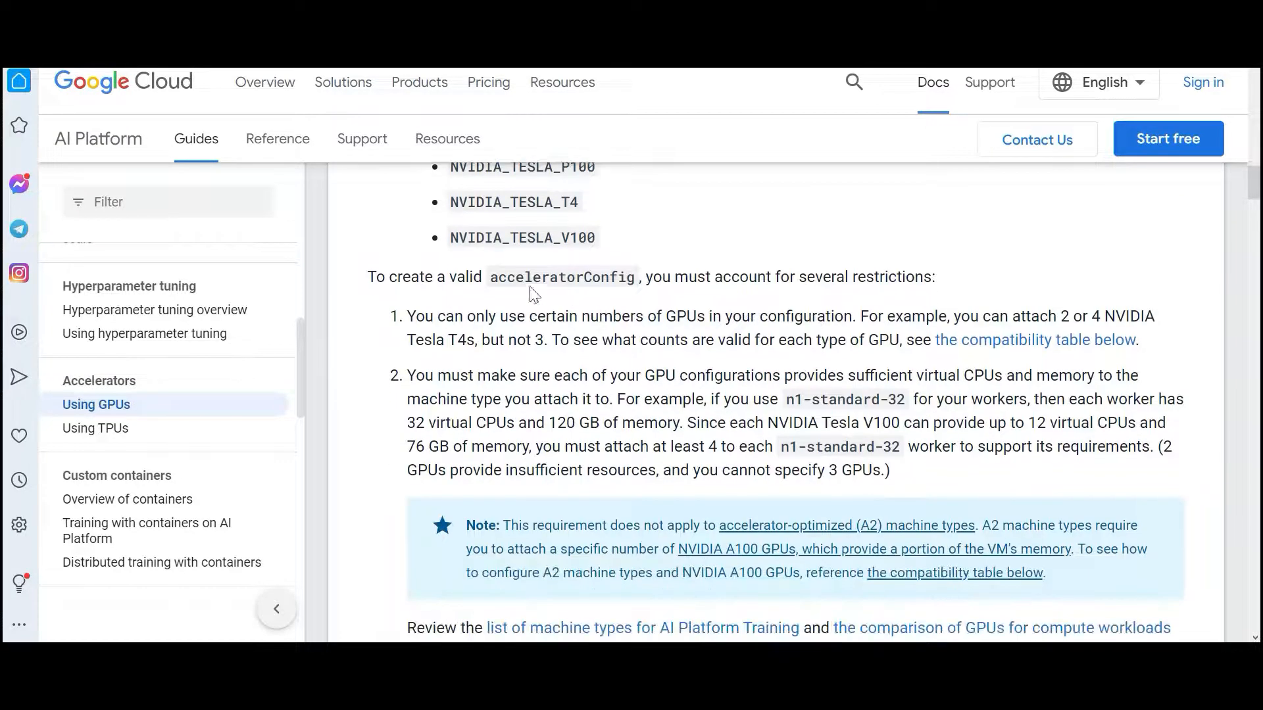
{"action": "double_click", "coordinate": [561, 276]}
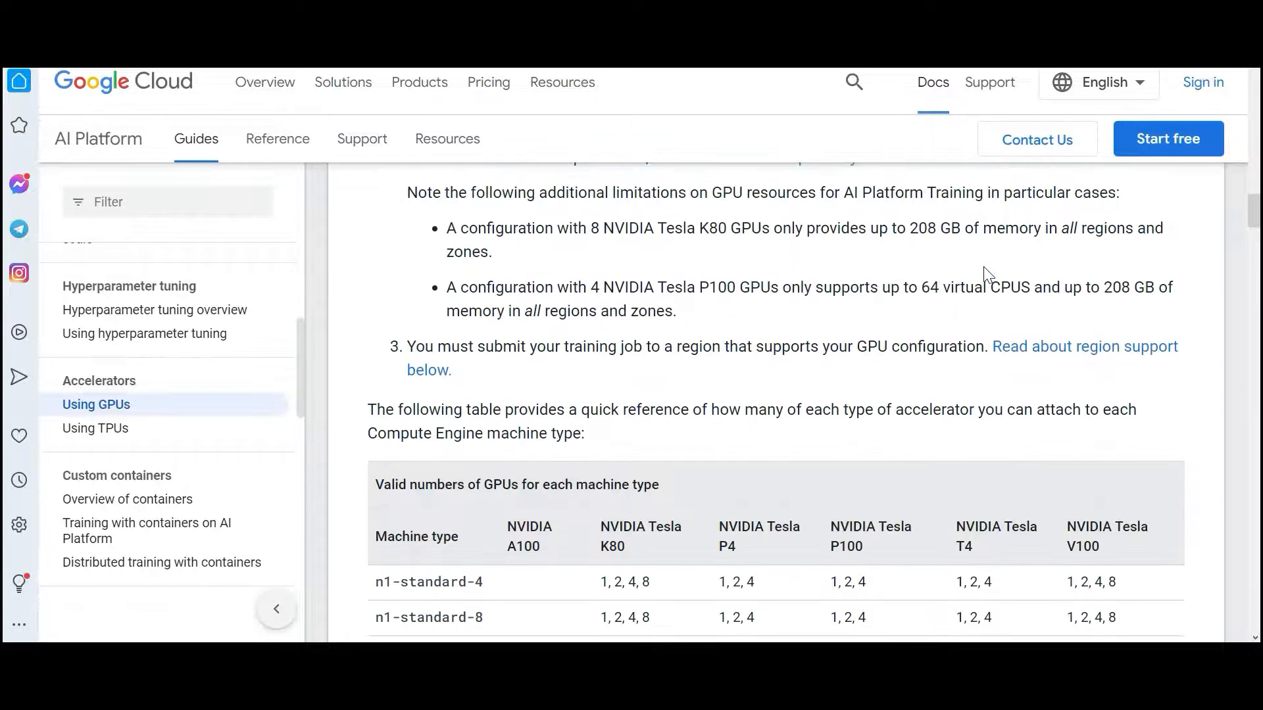
Open the BigQuery ML 'Creating a classification model' tutorial under Tutorials in the sidebar.
{"action": "scroll", "scroll_direction": "down", "scroll_amount": 3}
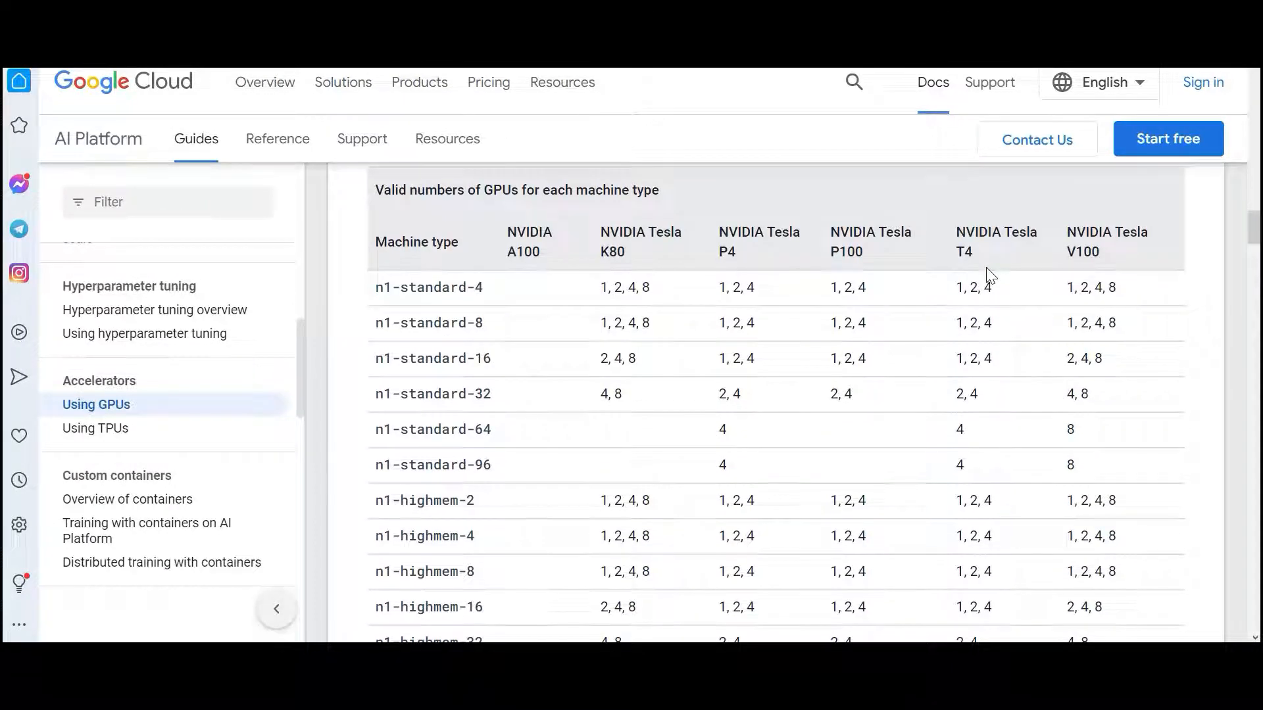
{"action": "scroll", "scroll_direction": "down", "scroll_amount": 3}
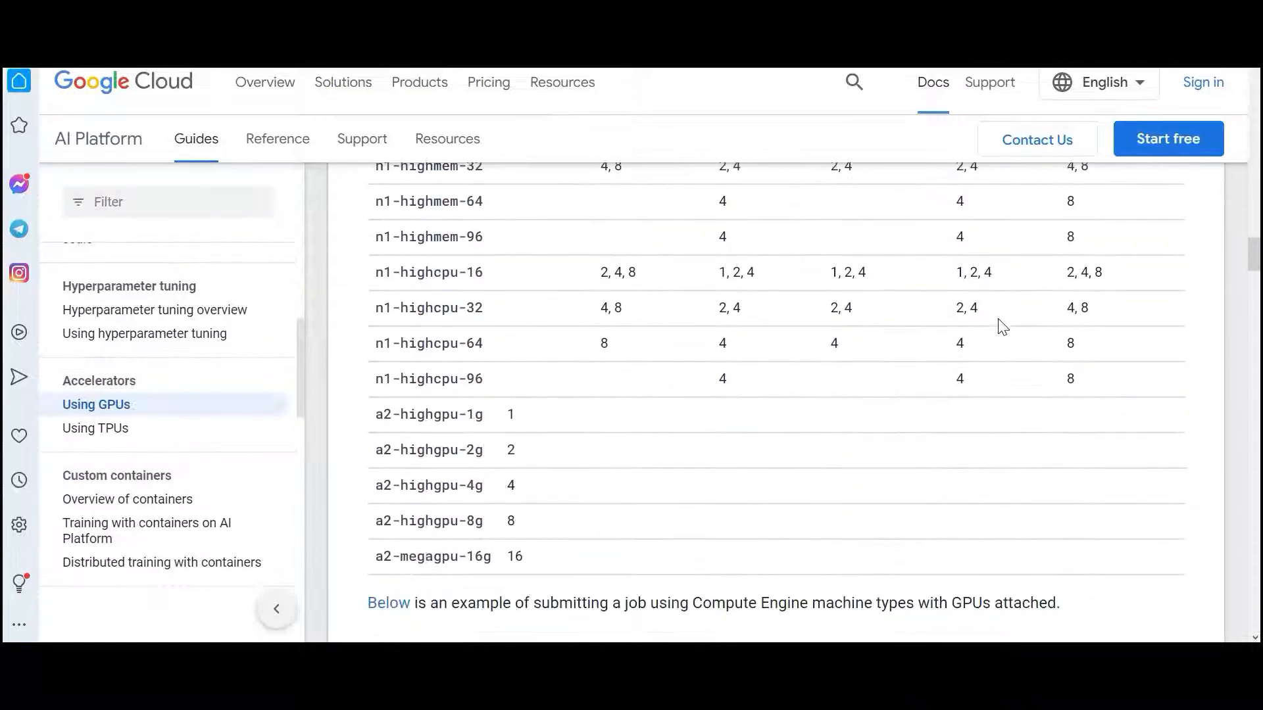
{"action": "scroll", "scroll_direction": "down", "scroll_amount": 3}
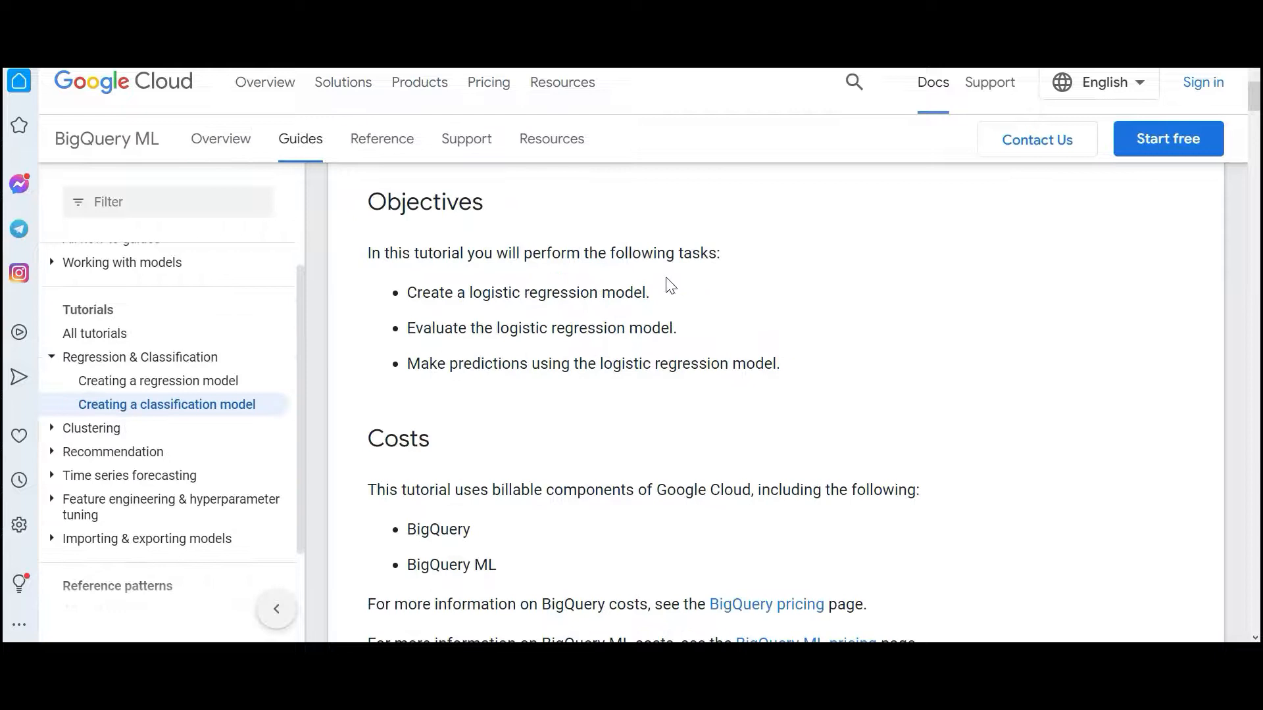
{"action": "double_click", "coordinate": [503, 292]}
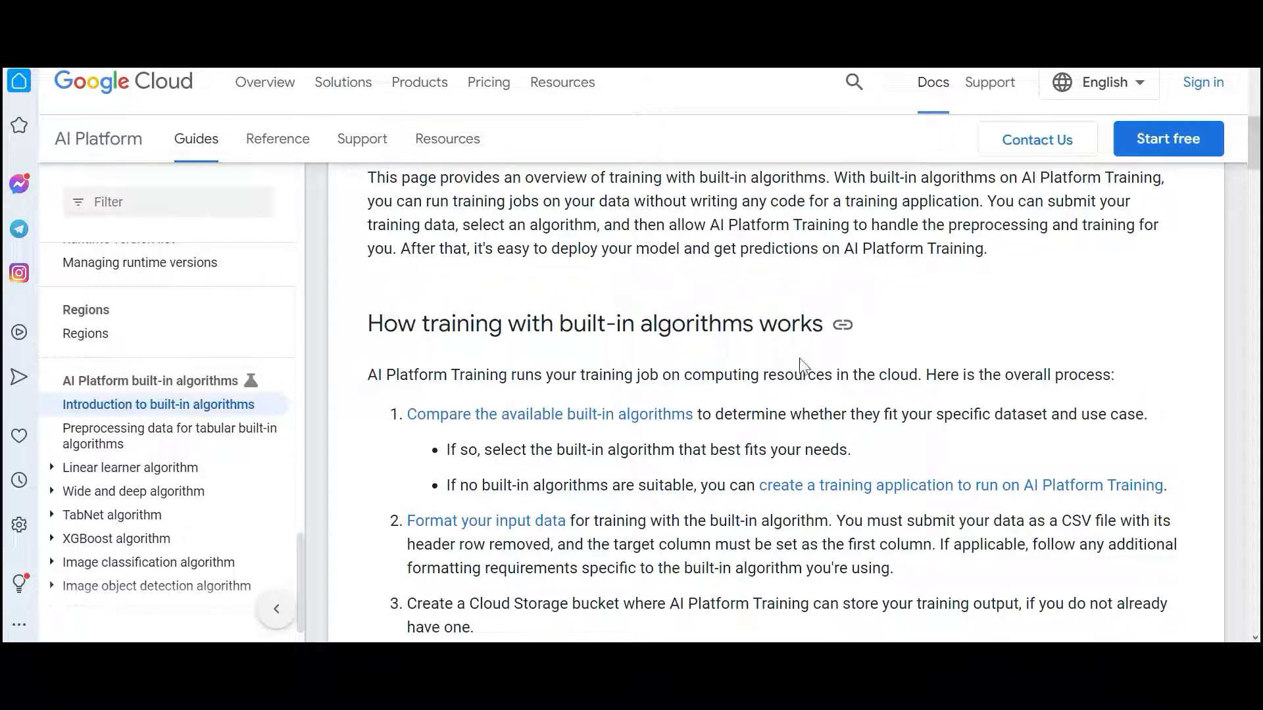
Open 'Introduction to built-in algorithms' and read its Limitations section on GPU training.
{"action": "scroll", "scroll_direction": "down", "scroll_amount": 3}
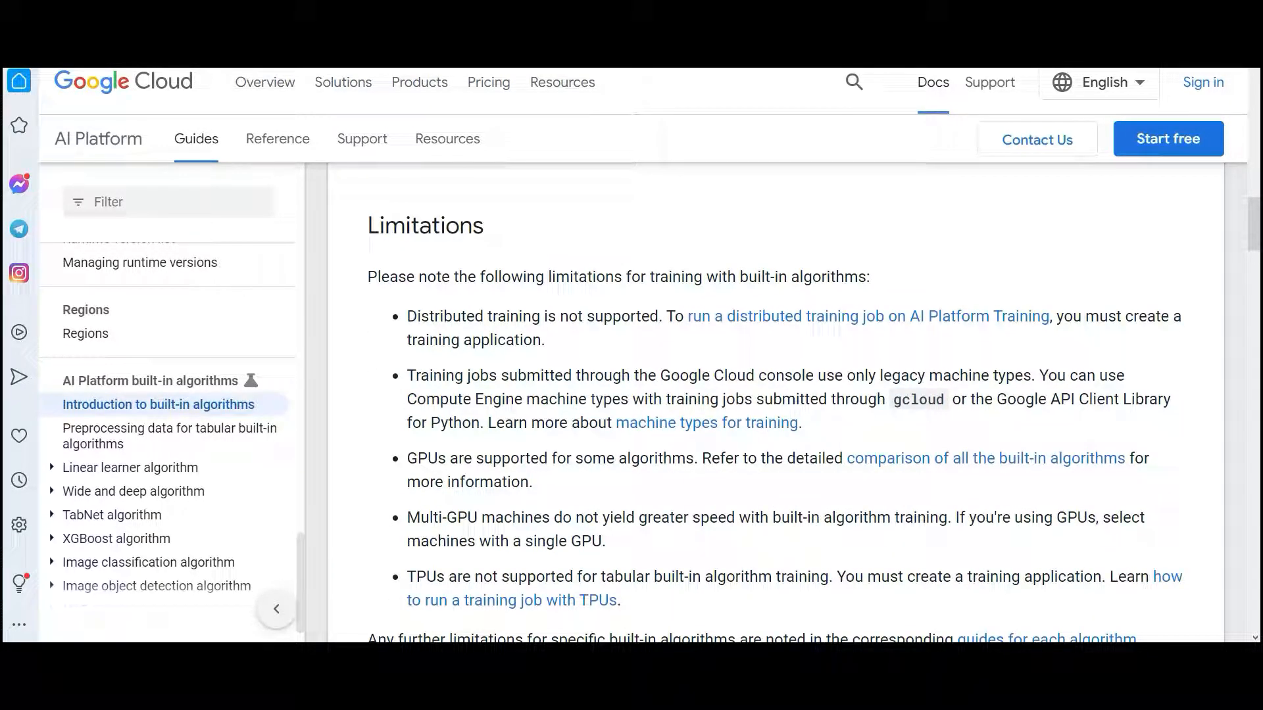
{"action": "double_click", "coordinate": [439, 458]}
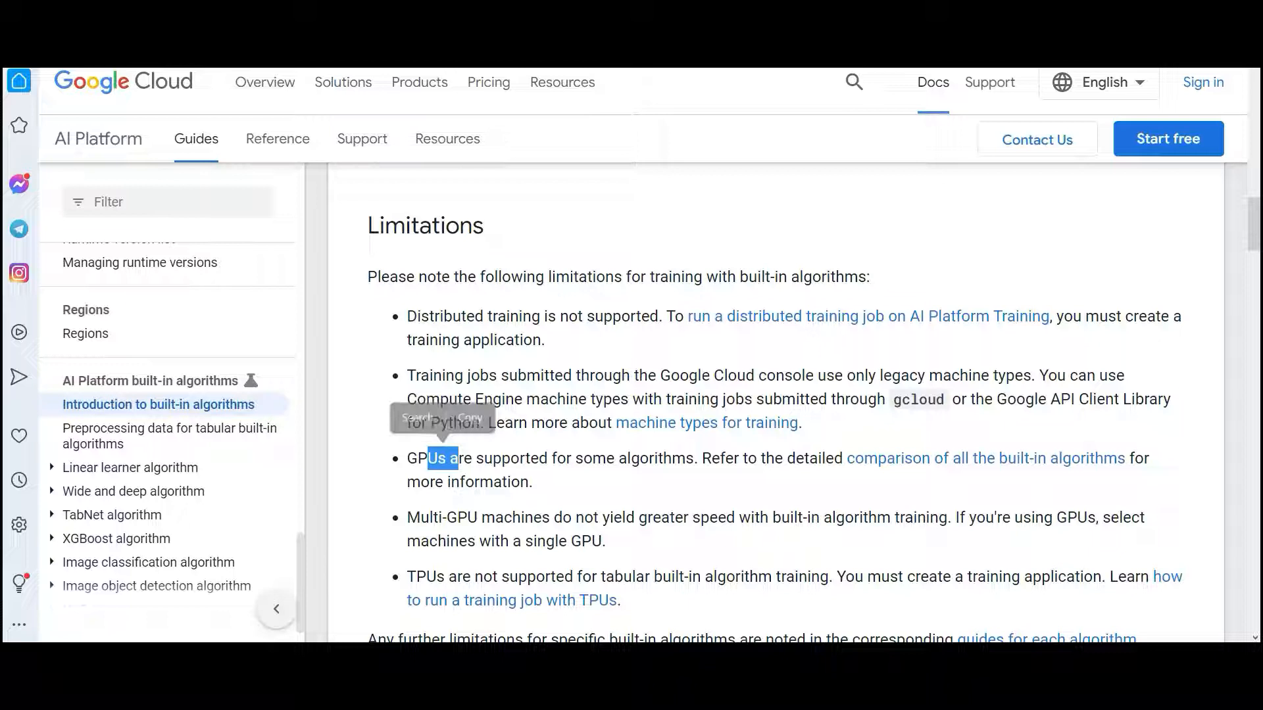
{"action": "left_click", "coordinate": [564, 495]}
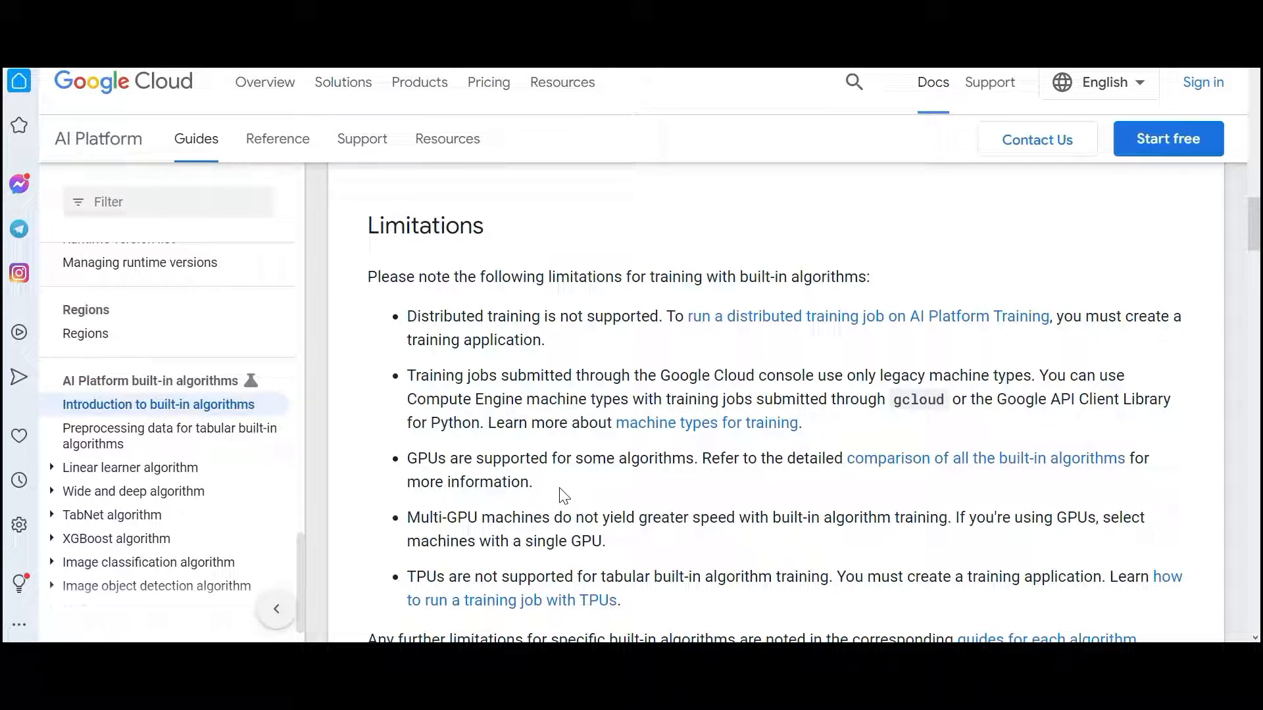
{"action": "double_click", "coordinate": [445, 517]}
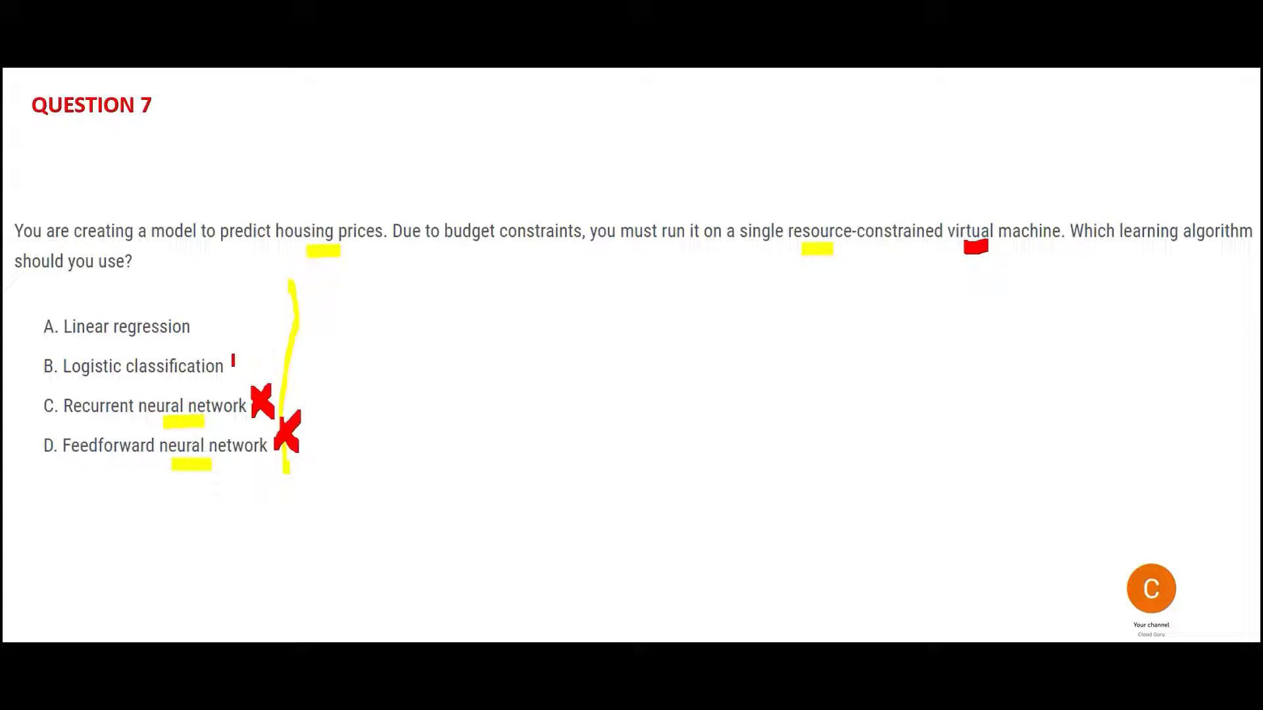
Draw a red X beside option B, Logistic classification, on the Question 7 slide.
{"action": "left_click_drag", "start_coordinate": [232, 361], "coordinate": [250, 379]}
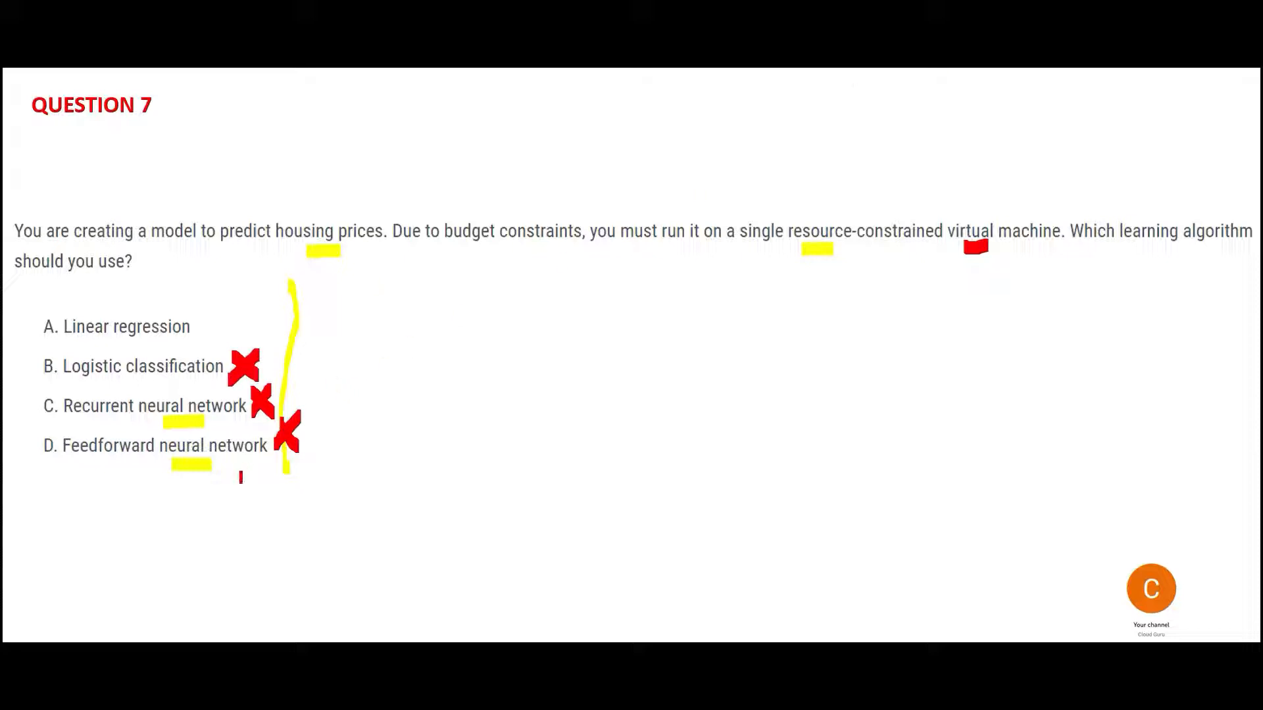